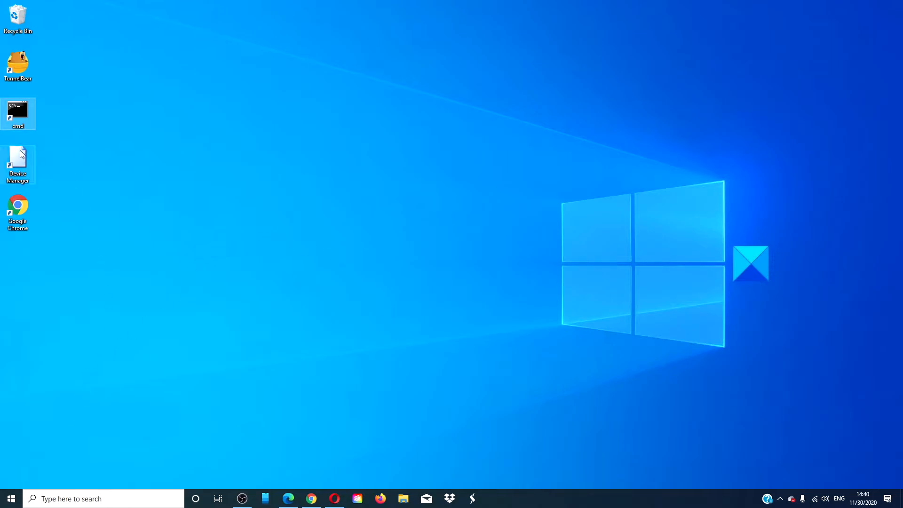
pyautogui.moveTo(19, 113)
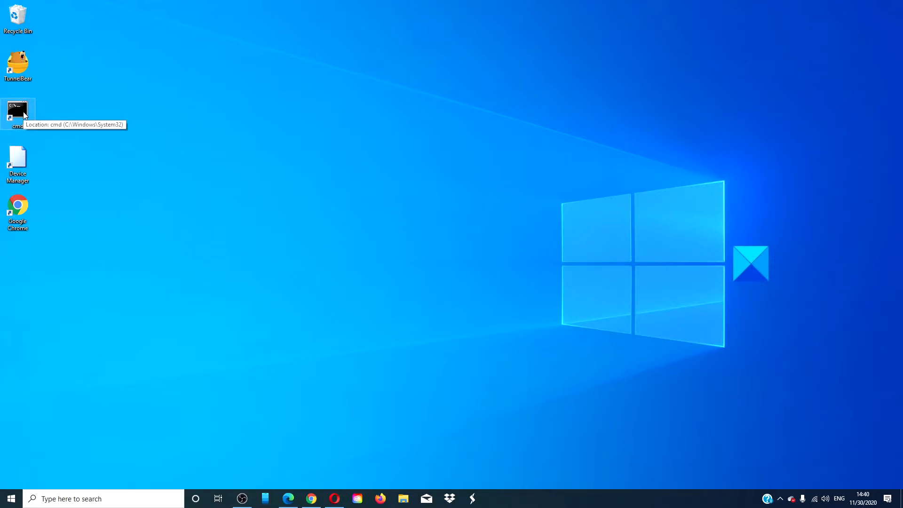
# - Open an admin Command Prompt and stop wuauserv and bits with 'net stop'
pyautogui.doubleClick(17, 113)
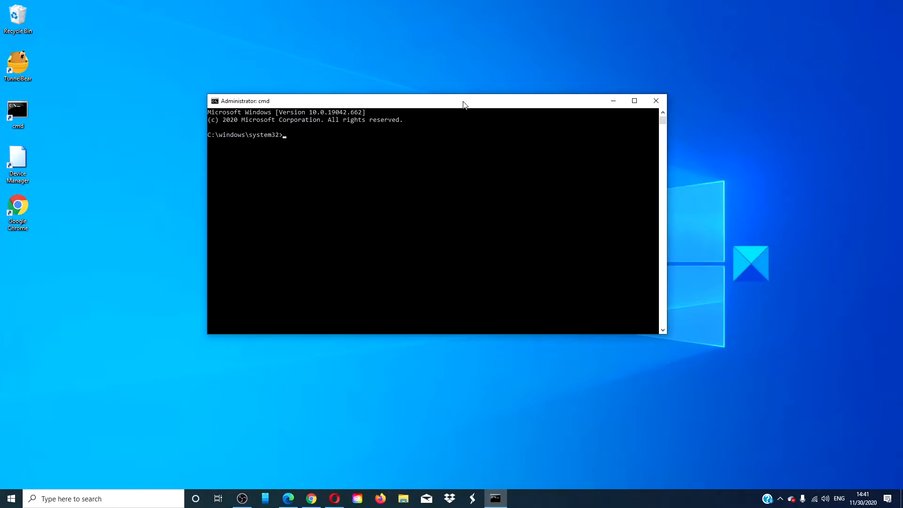
pyautogui.write('net stop w')
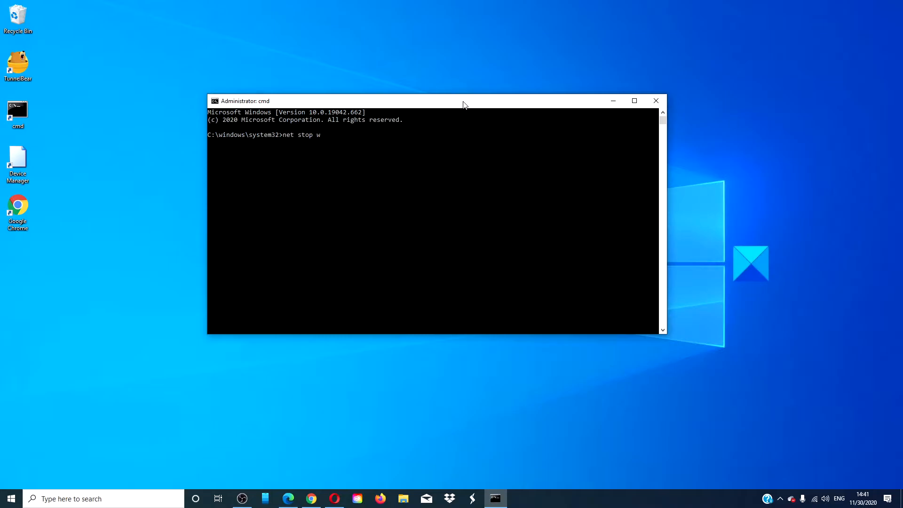
pyautogui.write('uauserv')
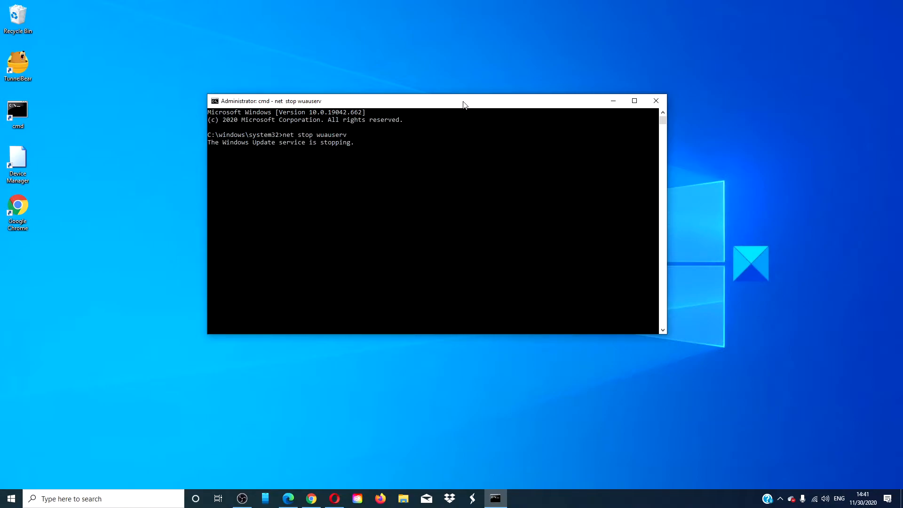
pyautogui.write('n')
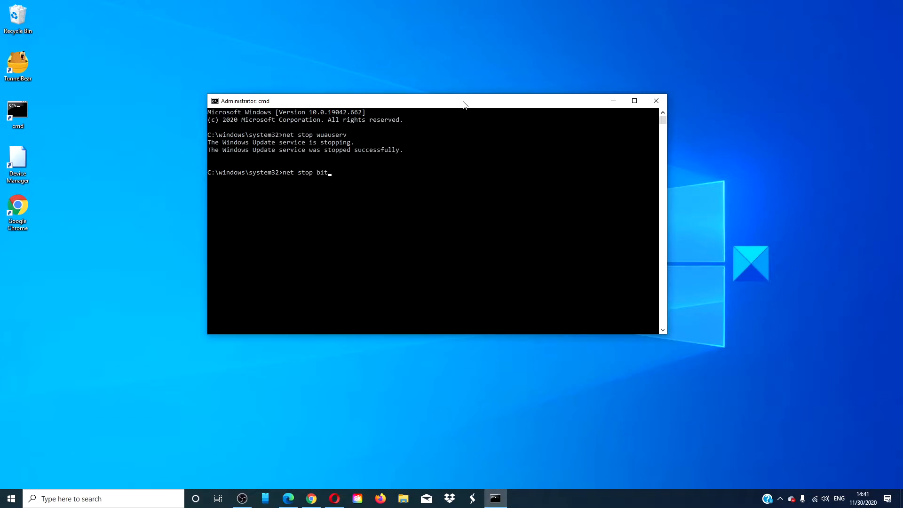
pyautogui.press('enter')
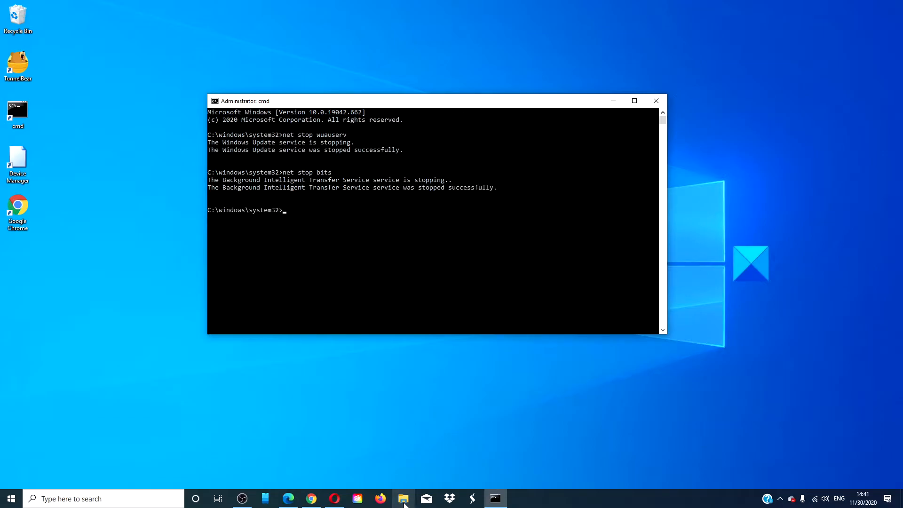
# - Browse This PC > Windows (C:) > Windows in File Explorer and open SoftwareDistribution
pyautogui.click(403, 498)
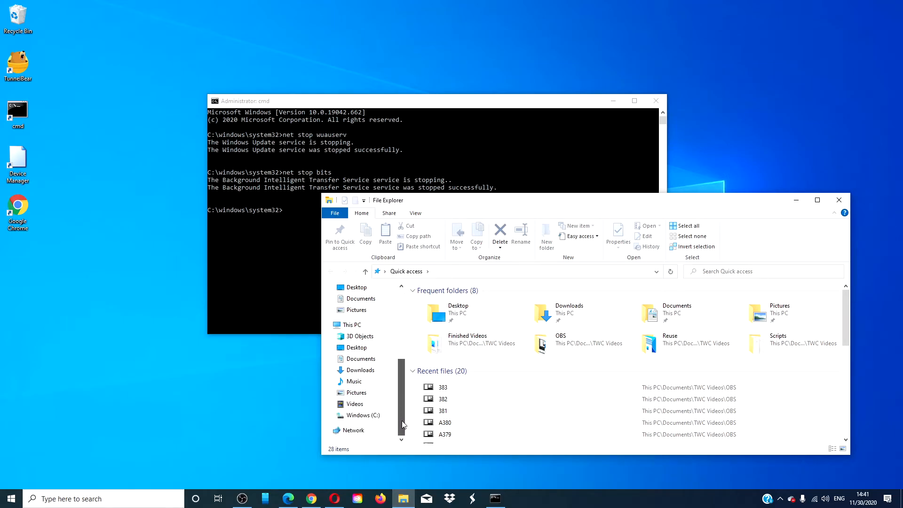
pyautogui.click(364, 415)
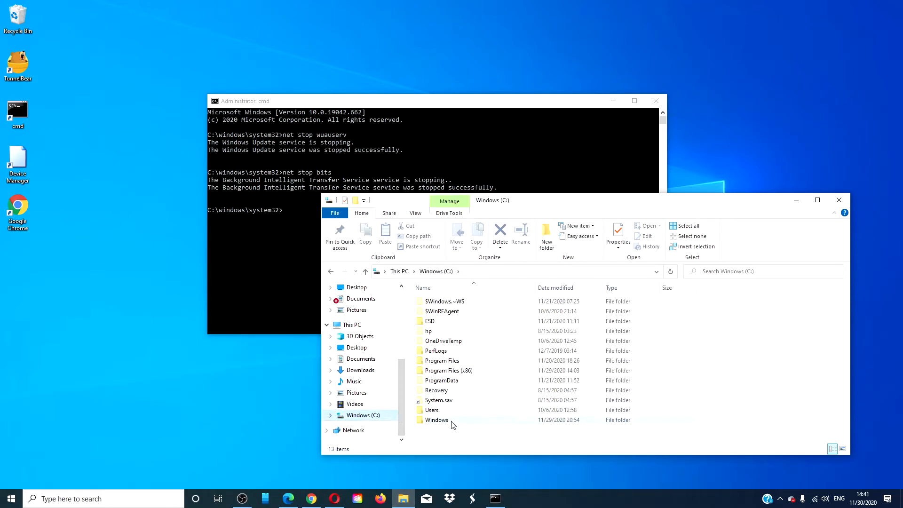
pyautogui.click(436, 420)
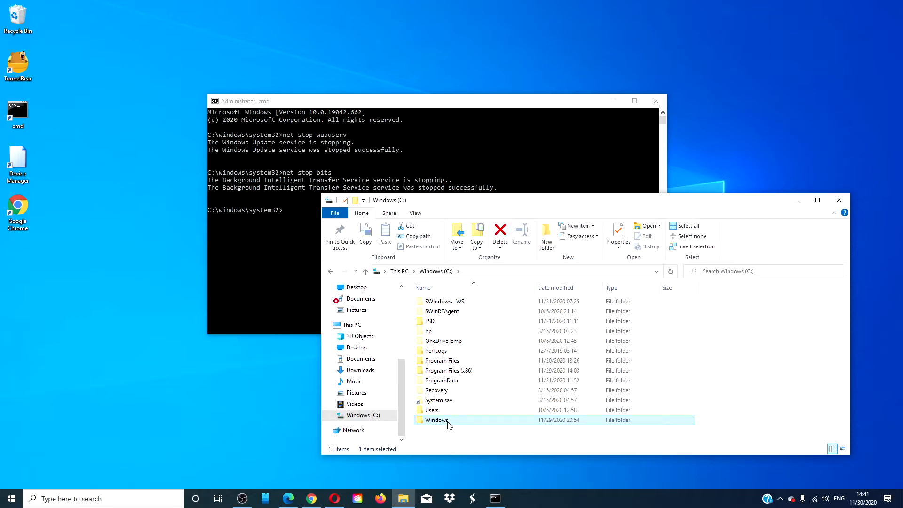
pyautogui.doubleClick(436, 420)
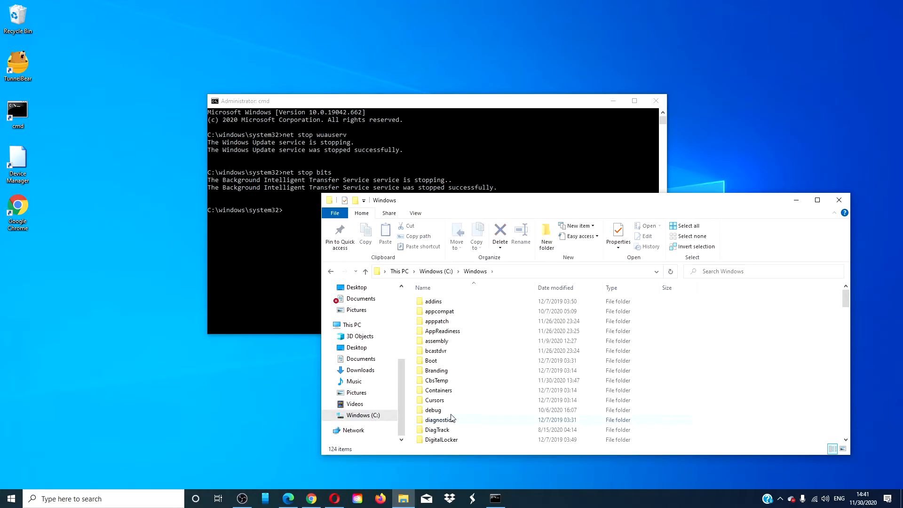
pyautogui.scroll(-3)
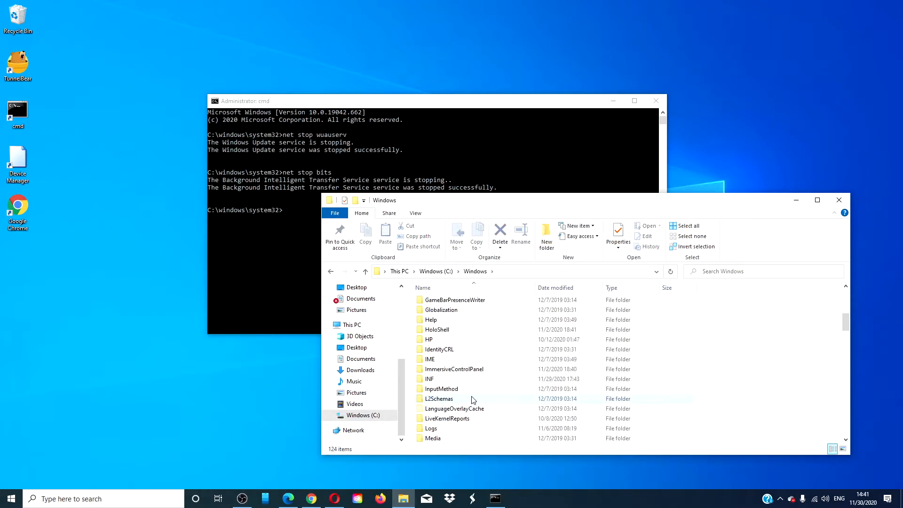
pyautogui.scroll(-3)
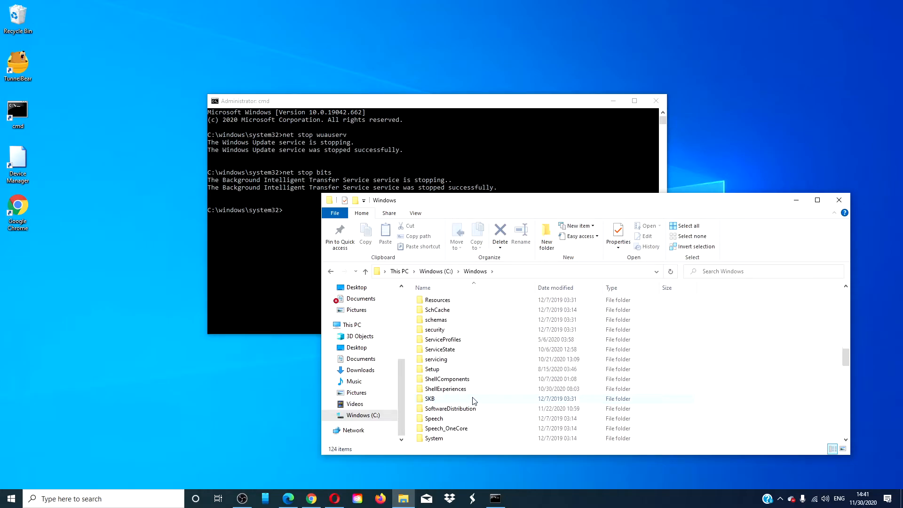
pyautogui.doubleClick(452, 408)
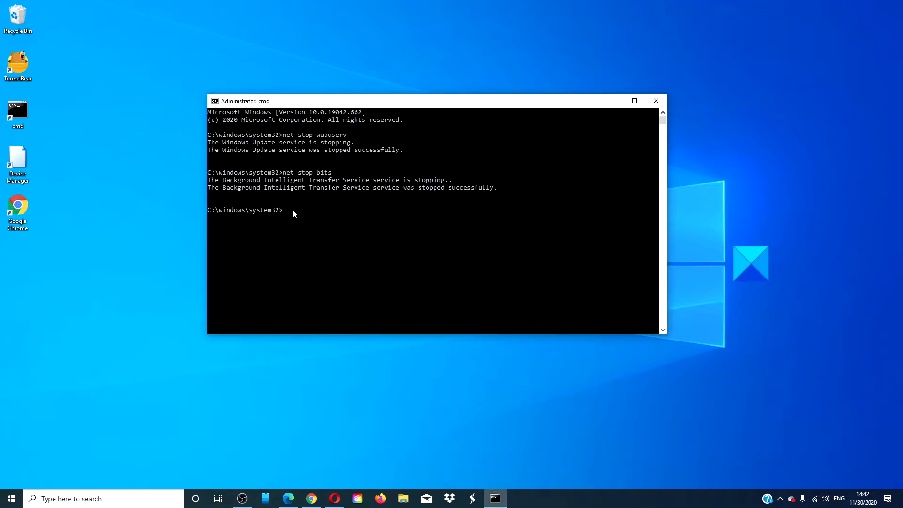
# - Run 'net start wuauserv' and 'net start bits' to restart both services
pyautogui.write('net start w')
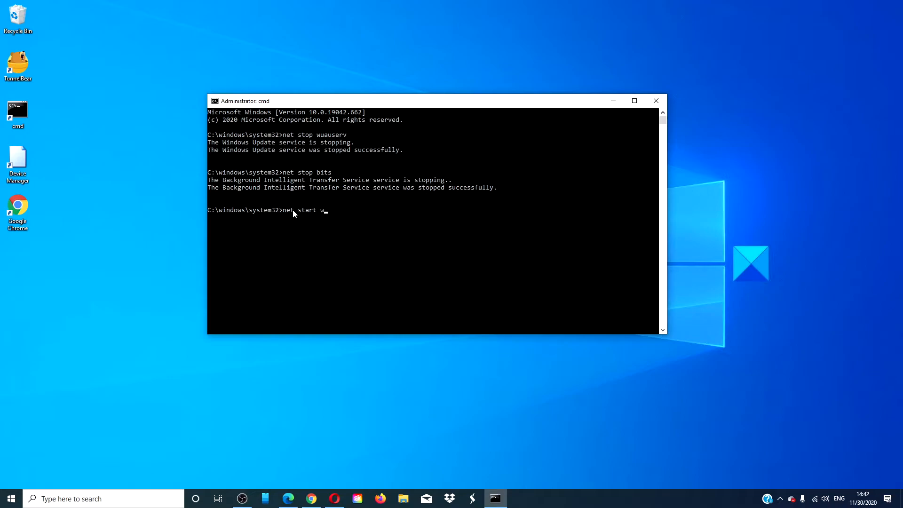
pyautogui.write('uauserv')
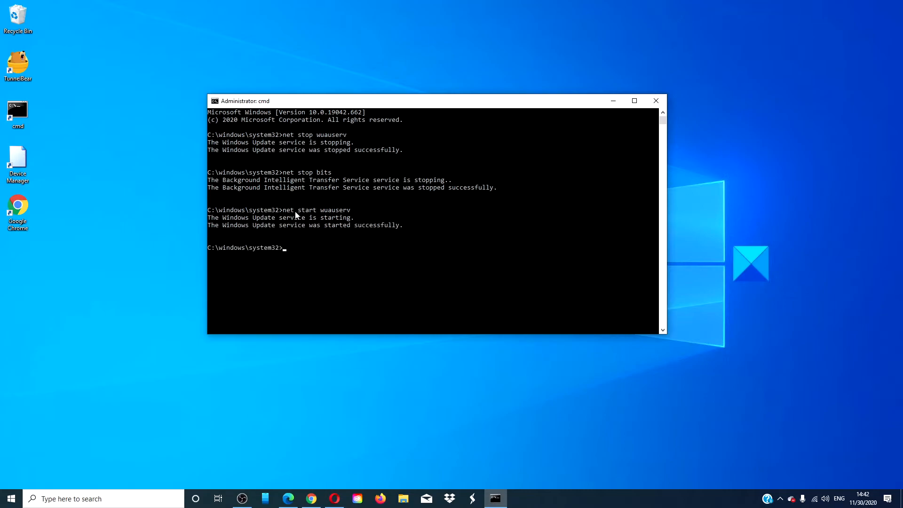
pyautogui.write('net')
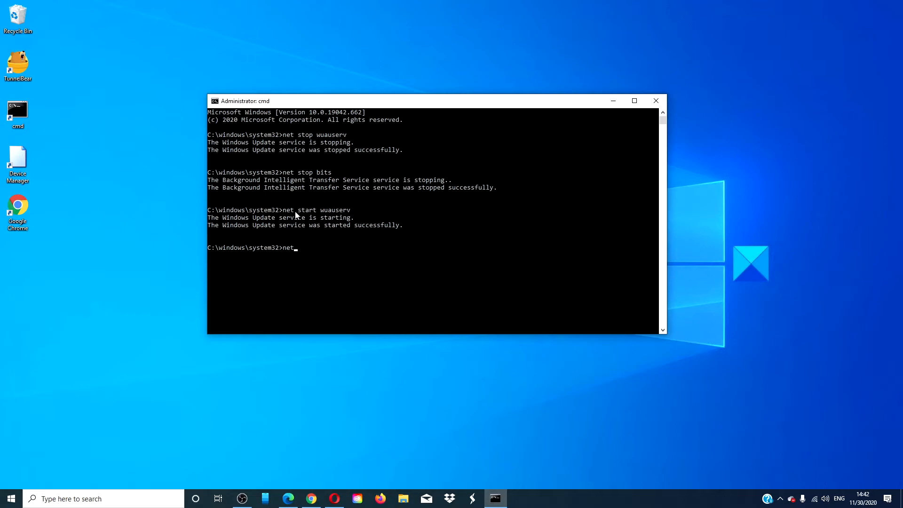
pyautogui.write('start')
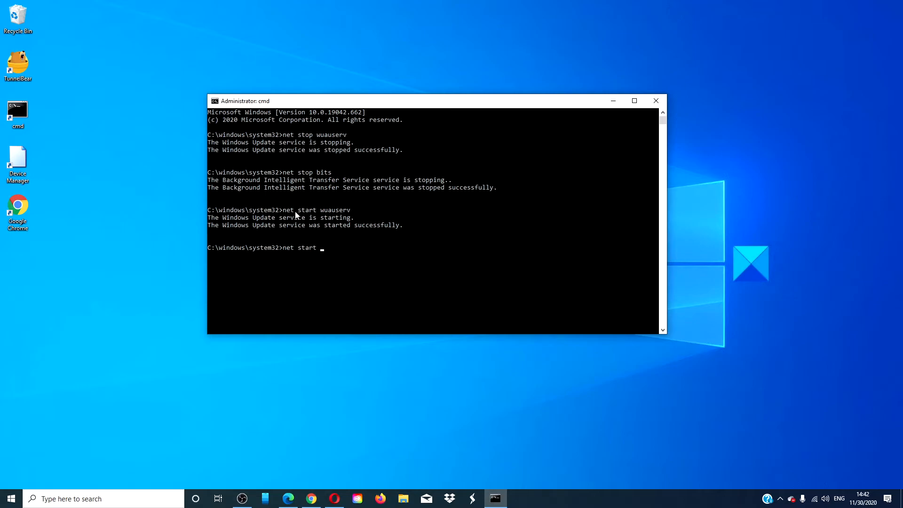
pyautogui.write('bits')
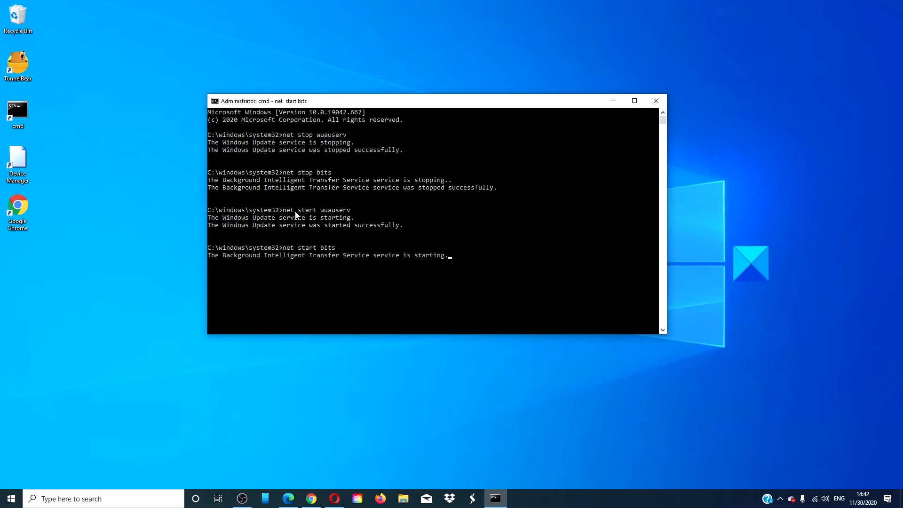
pyautogui.press('enter')
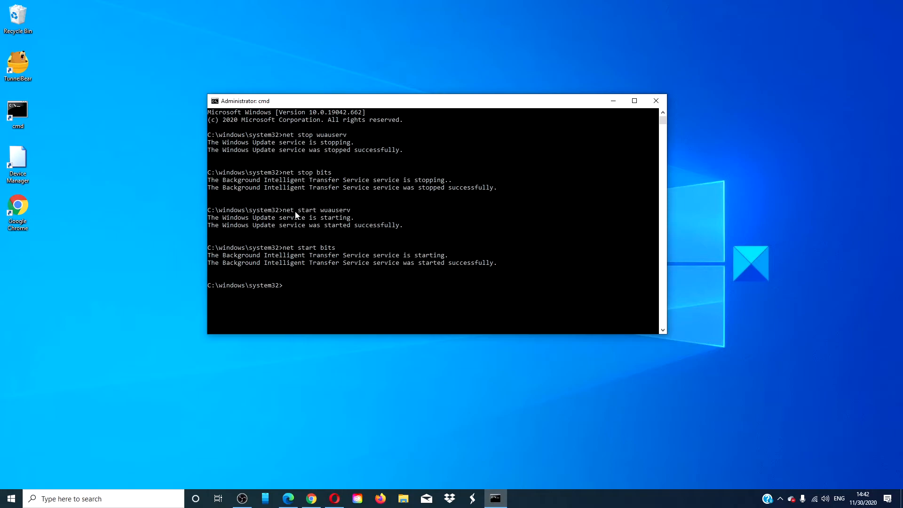
# - Run 'wuauclt.exe/updatenow' at the prompt to trigger an immediate update check
pyautogui.write('wu')
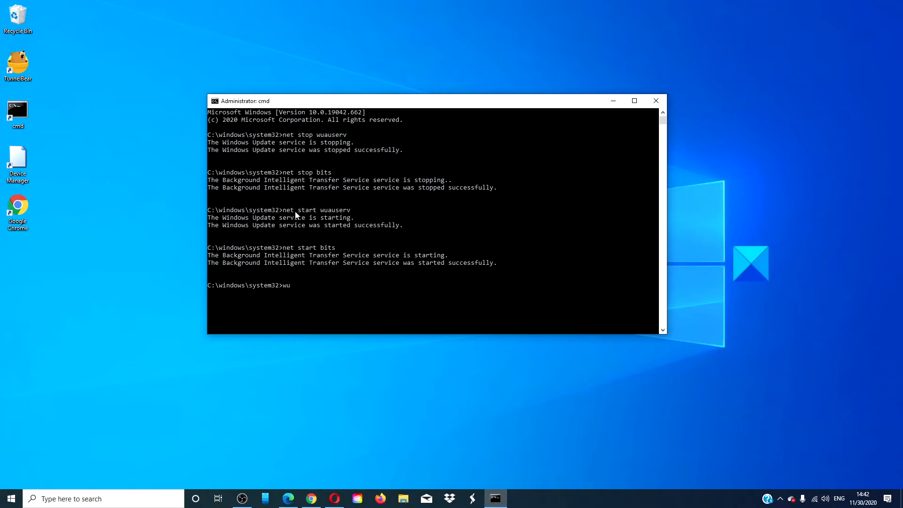
pyautogui.write('au')
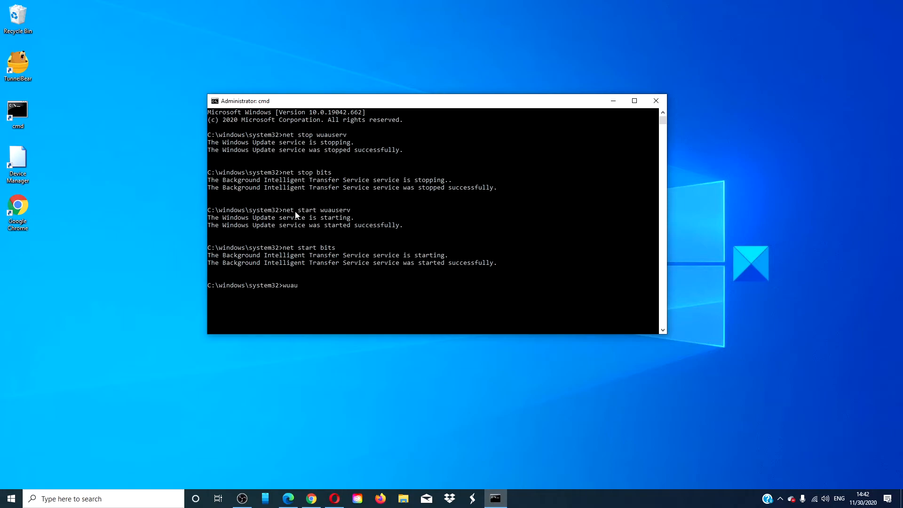
pyautogui.write('clt.exe')
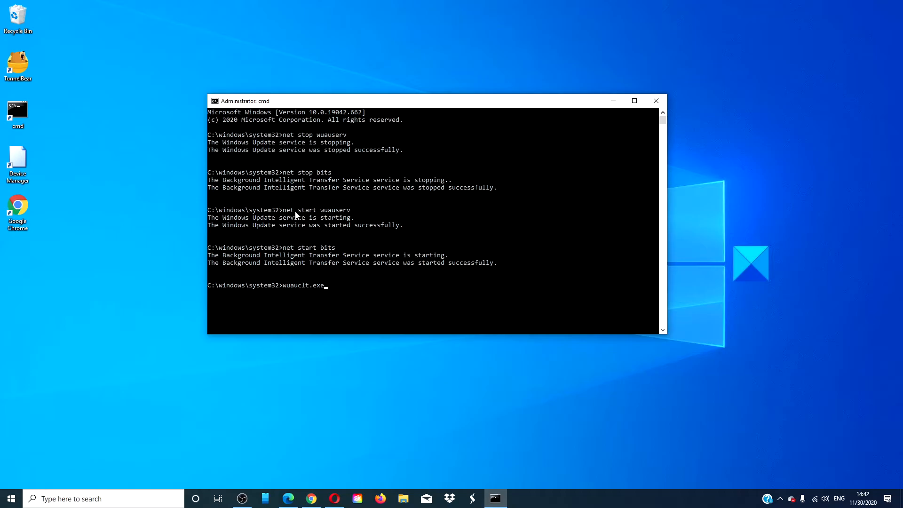
pyautogui.write('/')
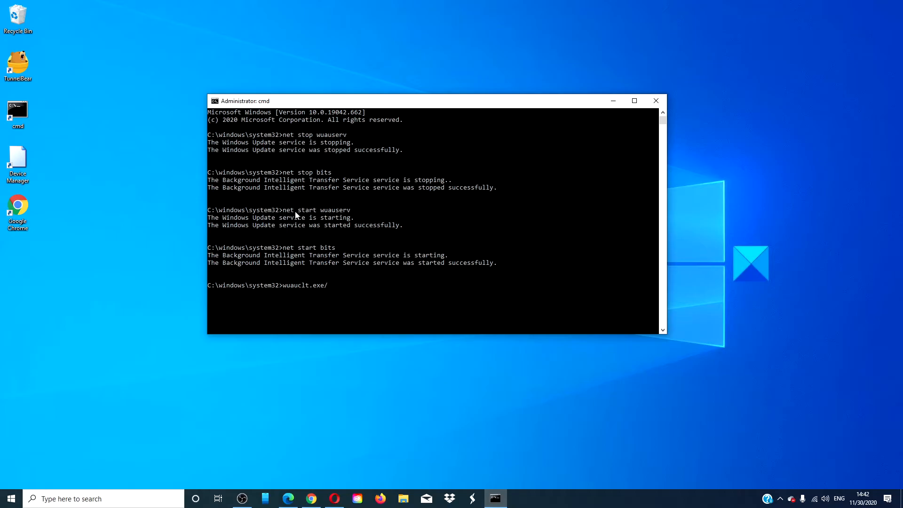
pyautogui.write('update')
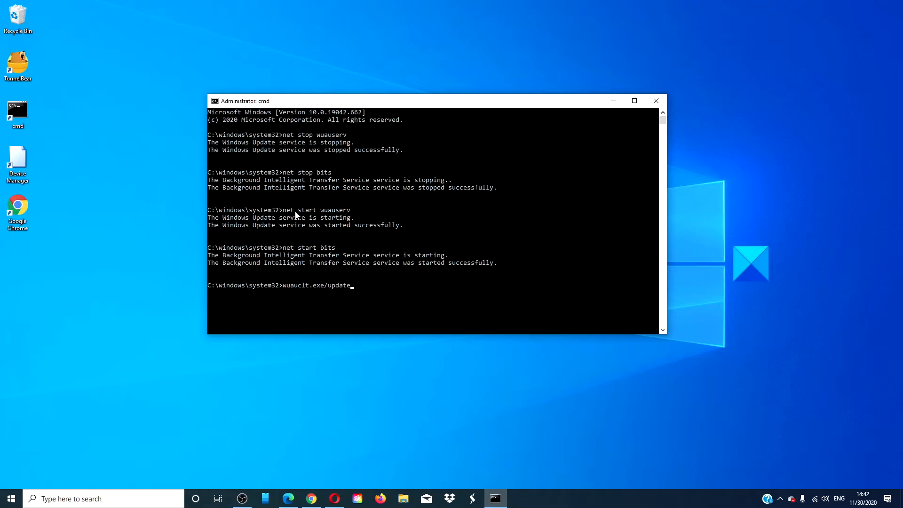
pyautogui.press('Enter')
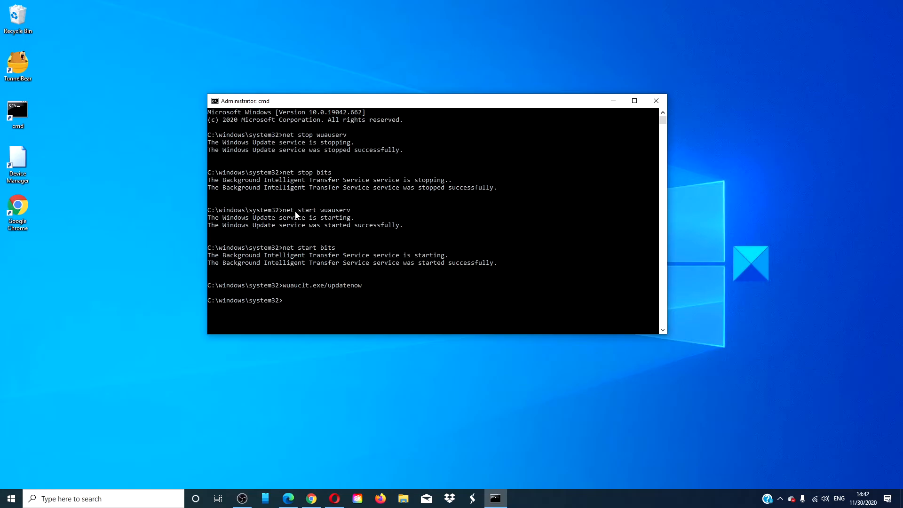
pyautogui.moveTo(343, 248)
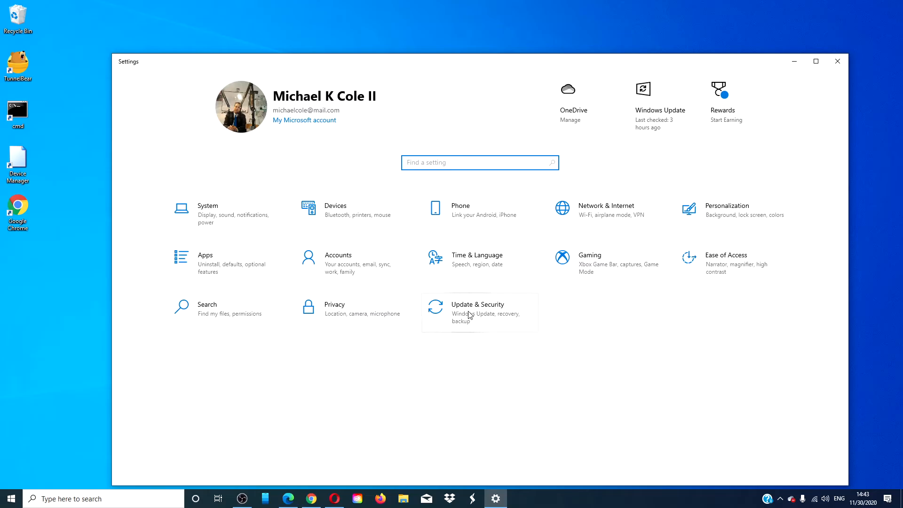
# - View the Defender update downloading in Update & Security, then return to the Edge article
pyautogui.click(477, 312)
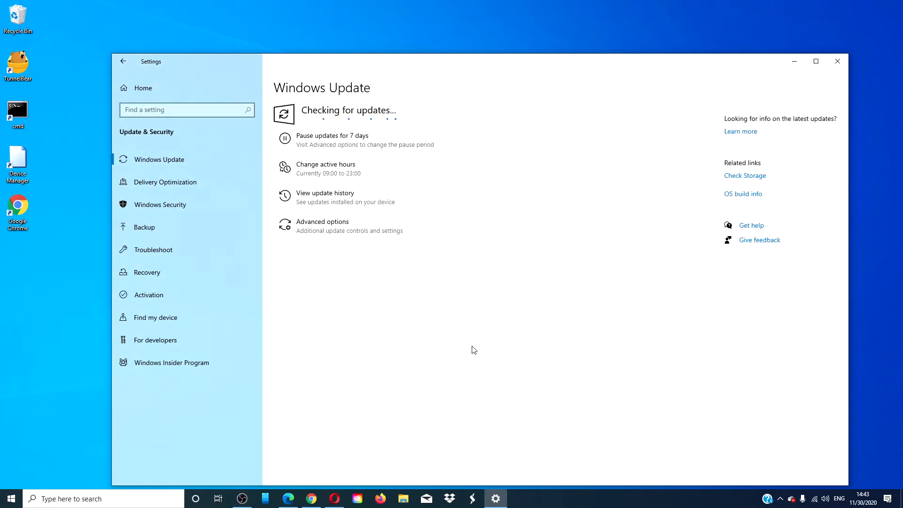
pyautogui.moveTo(272, 351)
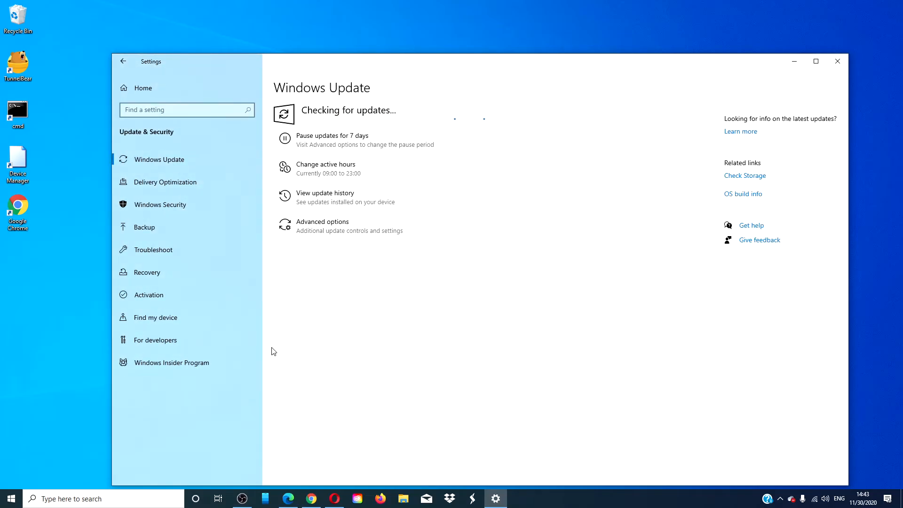
pyautogui.moveTo(353, 192)
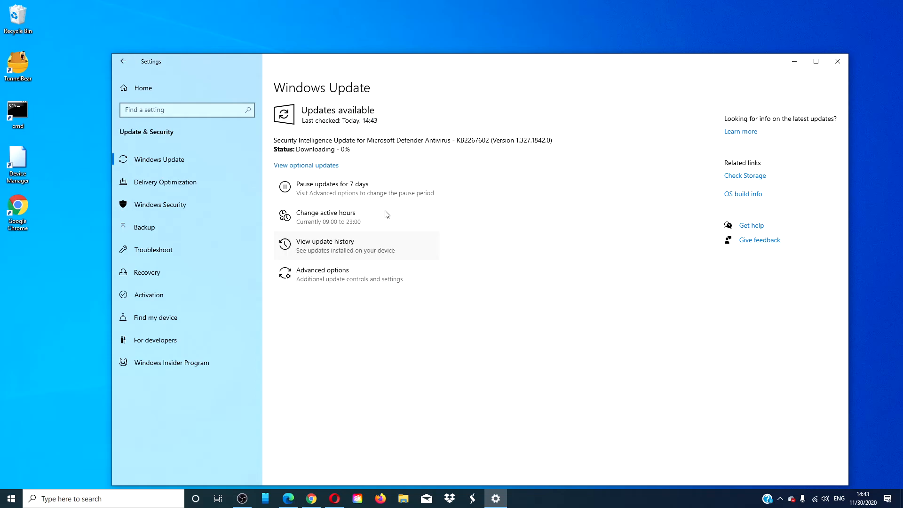
pyautogui.moveTo(387, 216)
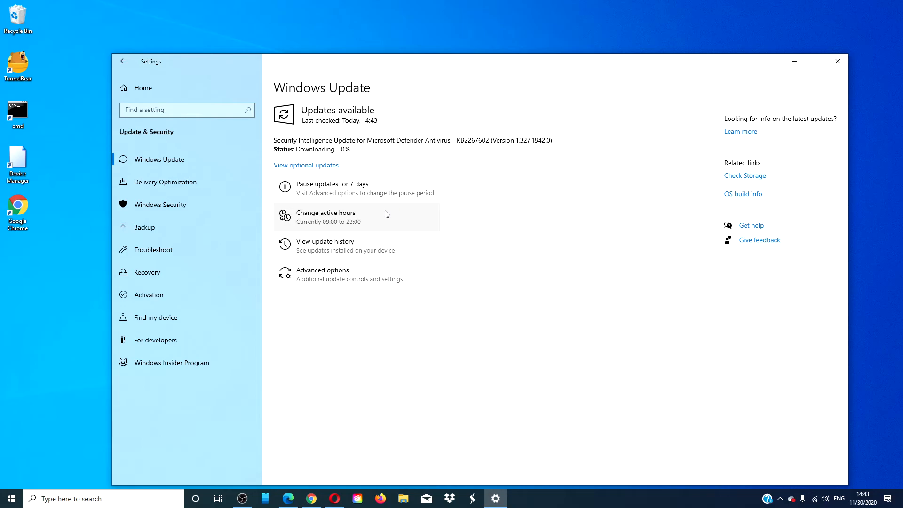
pyautogui.click(288, 499)
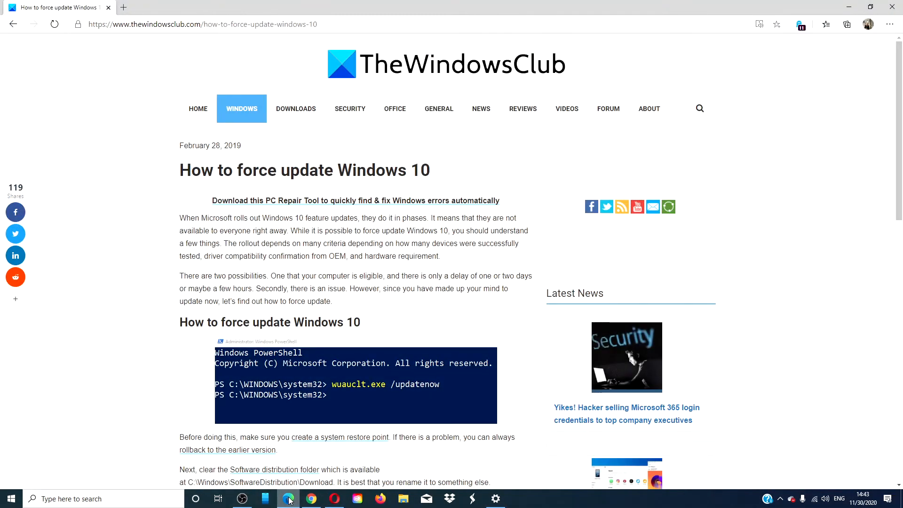